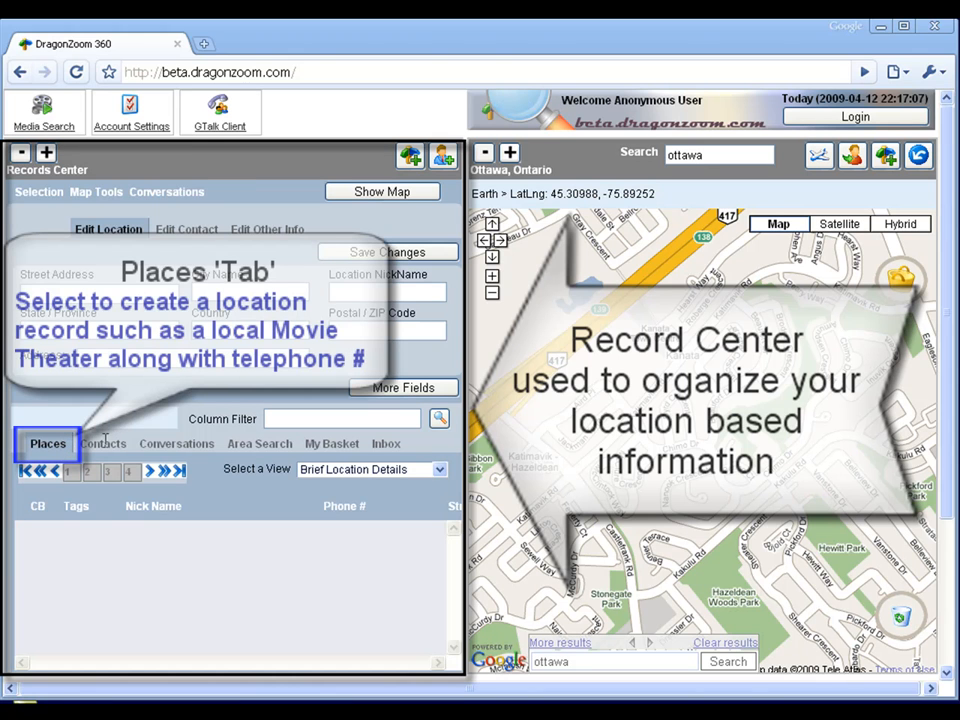
# Step: Switch Record Center to the contacts list and start a new contact's first name
pyautogui.click(102, 444)
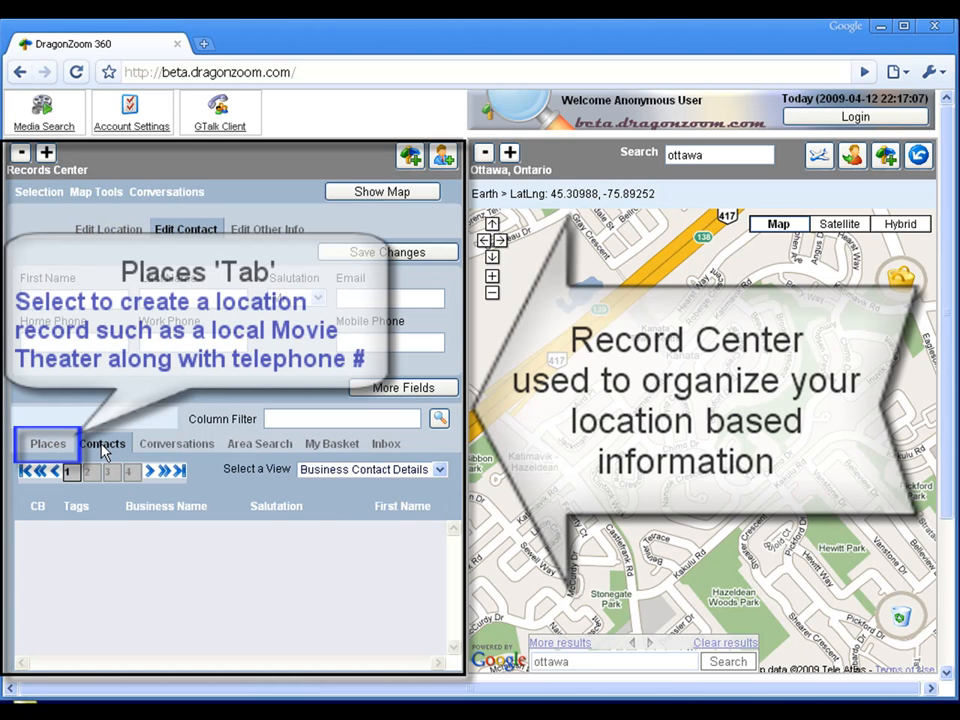
pyautogui.click(102, 444)
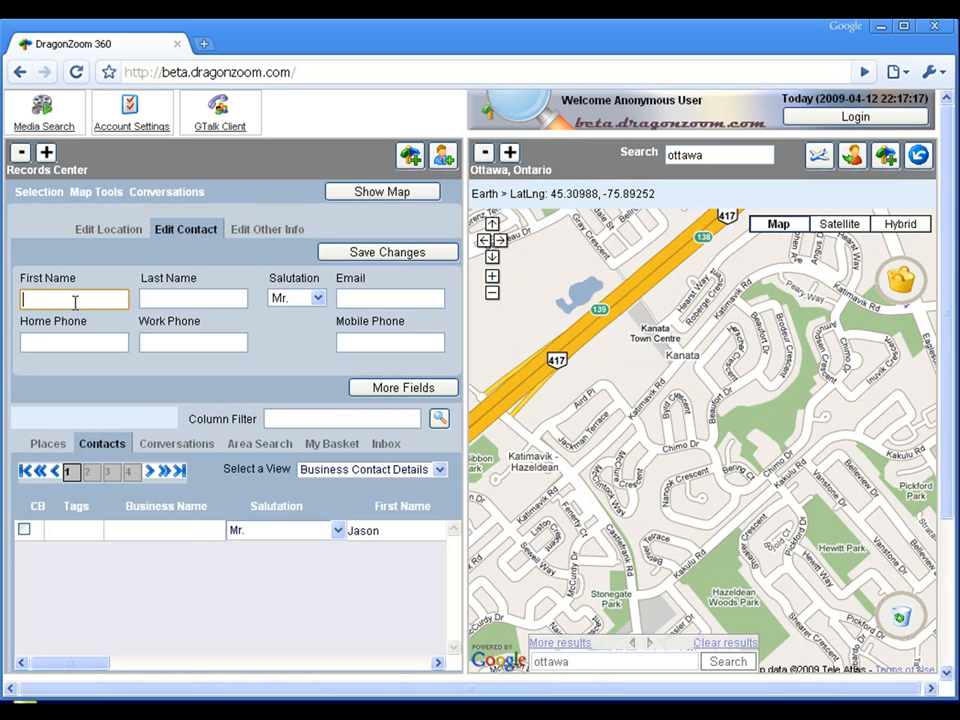
pyautogui.write('Howard')
pyautogui.click(194, 298)
pyautogui.write('S')
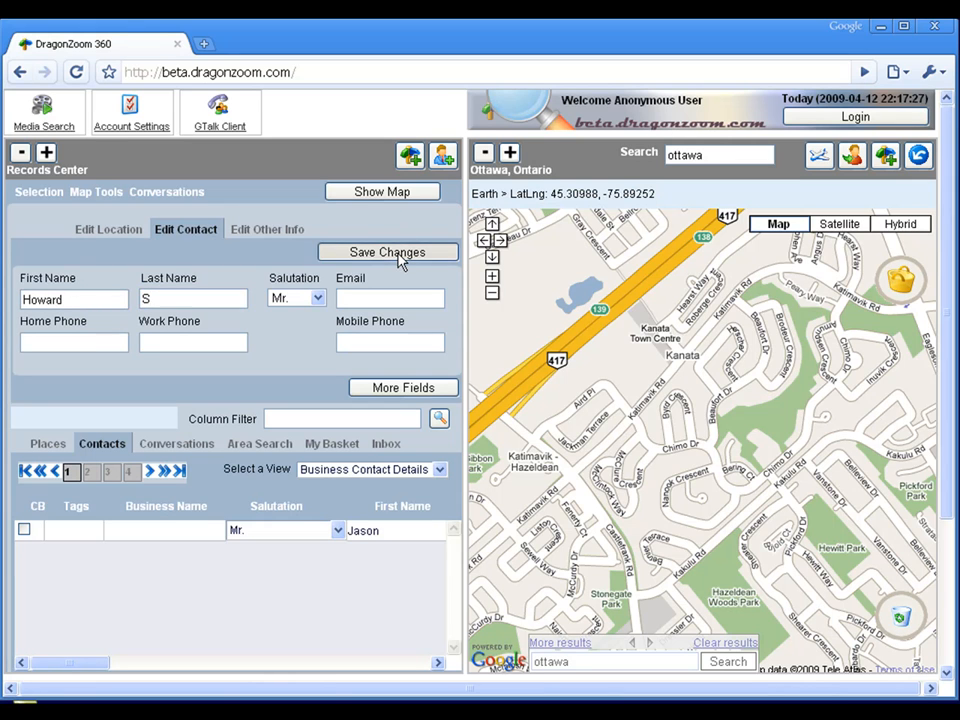
pyautogui.click(388, 252)
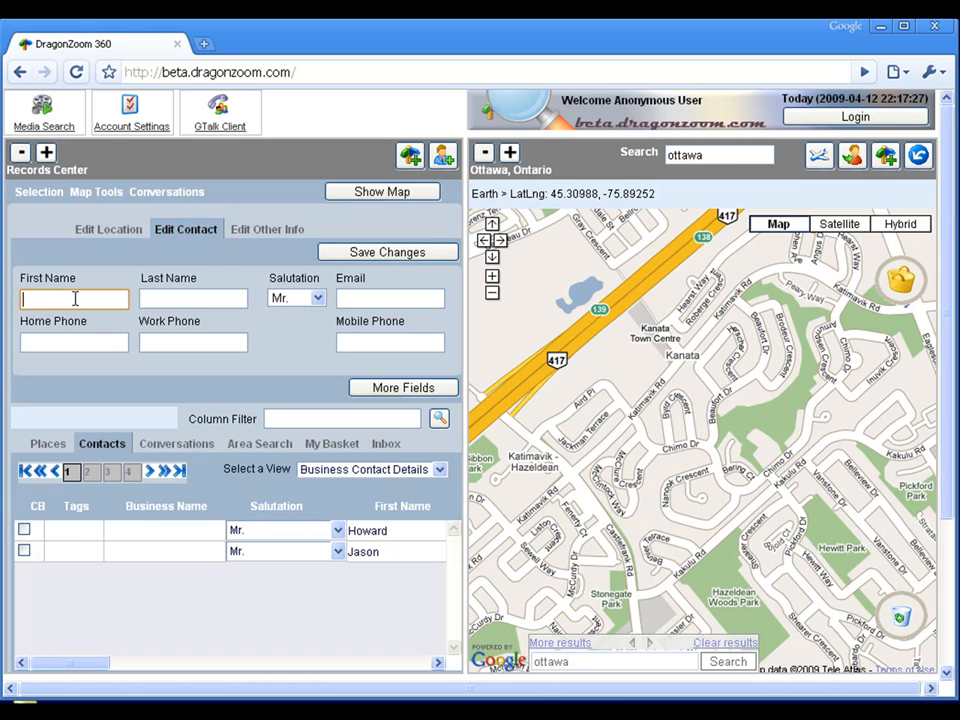
pyautogui.write('Cathy')
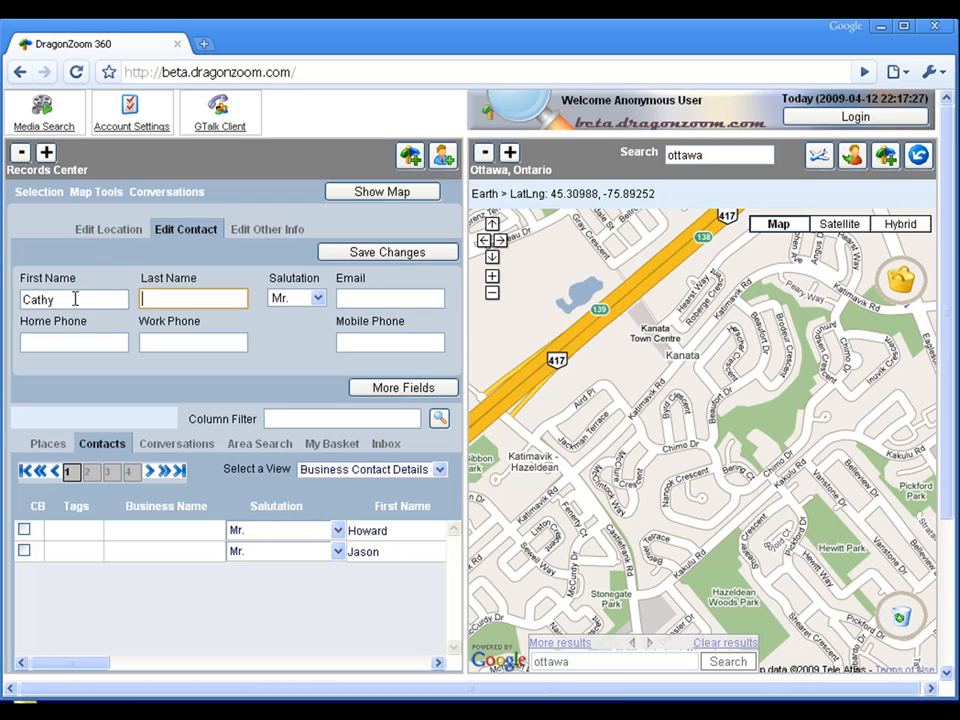
pyautogui.write('M')
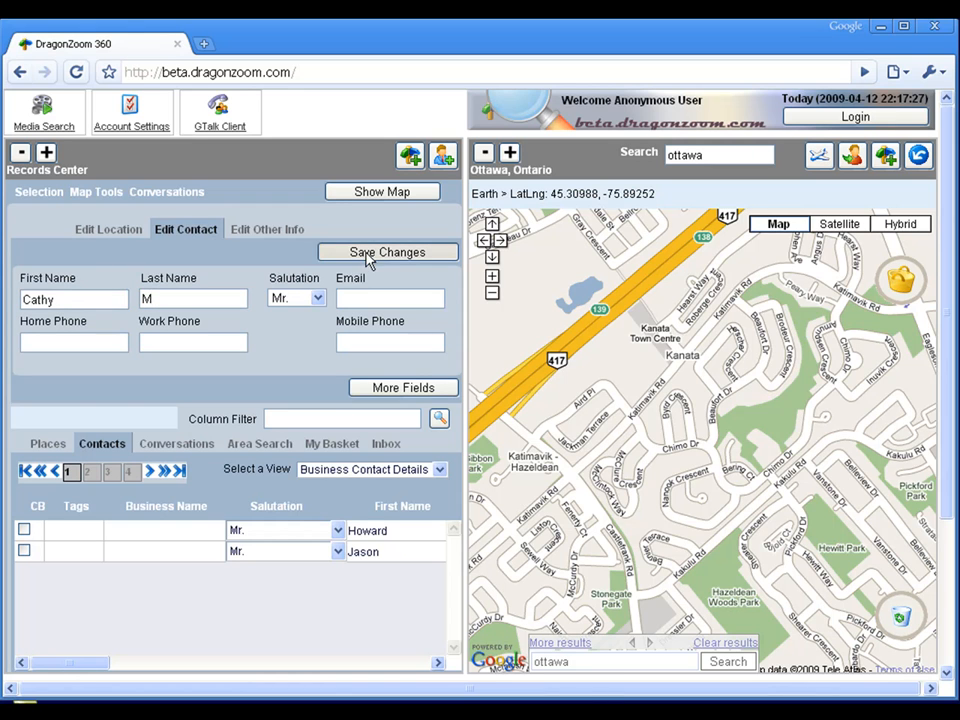
pyautogui.click(388, 252)
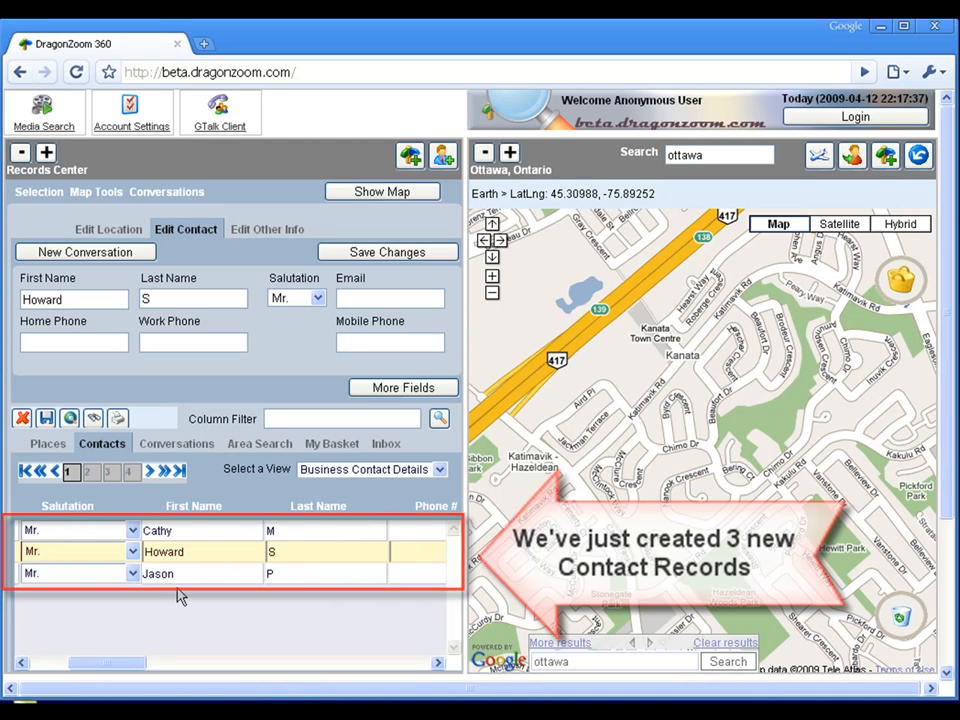
pyautogui.moveTo(110, 662); pyautogui.dragTo(264, 662)
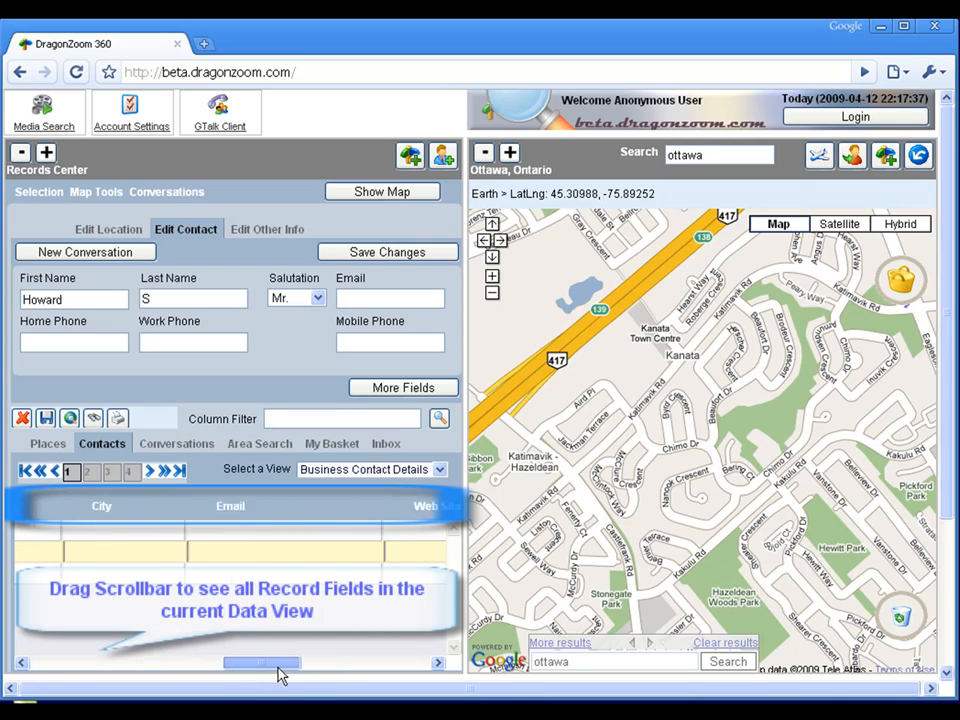
pyautogui.moveTo(262, 662); pyautogui.dragTo(70, 662)
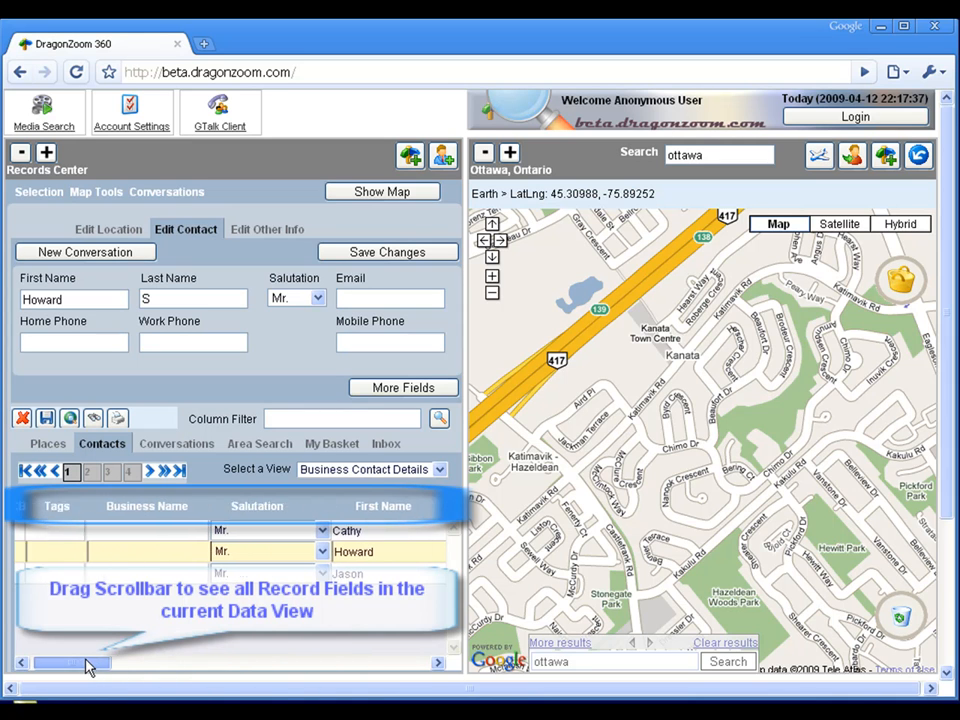
pyautogui.moveTo(70, 664); pyautogui.dragTo(30, 664)
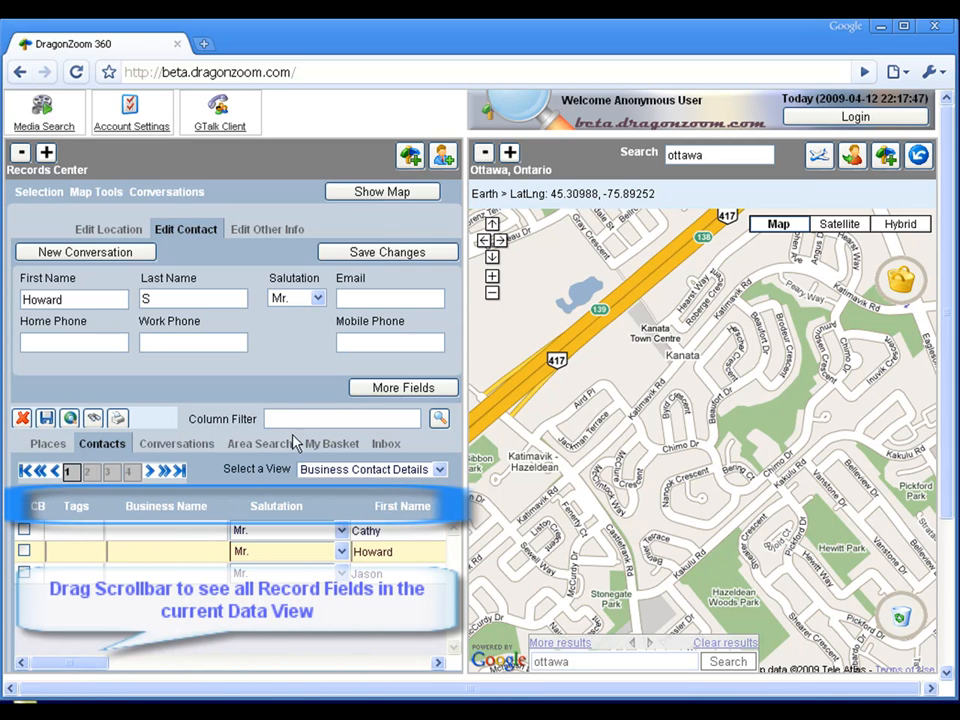
pyautogui.click(368, 530)
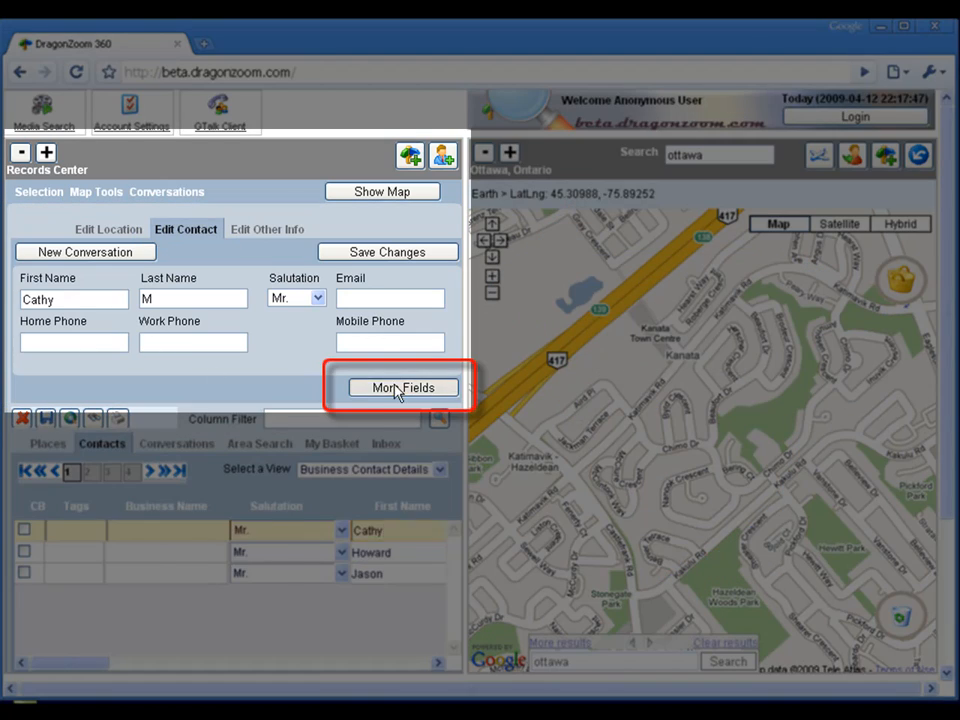
# Step: Peek at Cathy's extra contact fields, then her location details and extra location fields
pyautogui.click(402, 388)
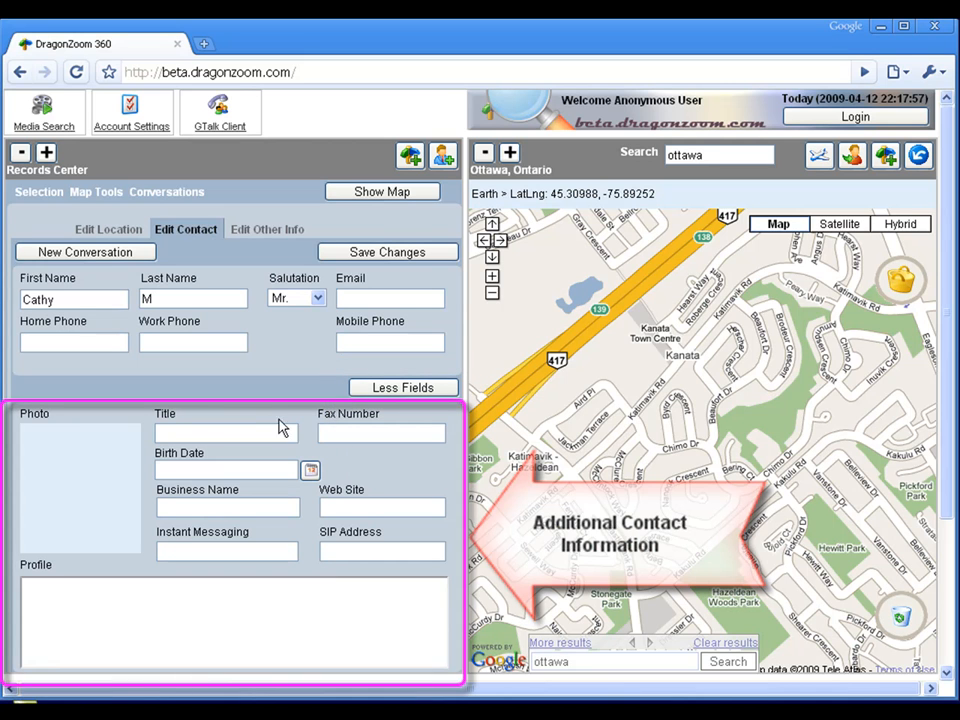
pyautogui.click(404, 388)
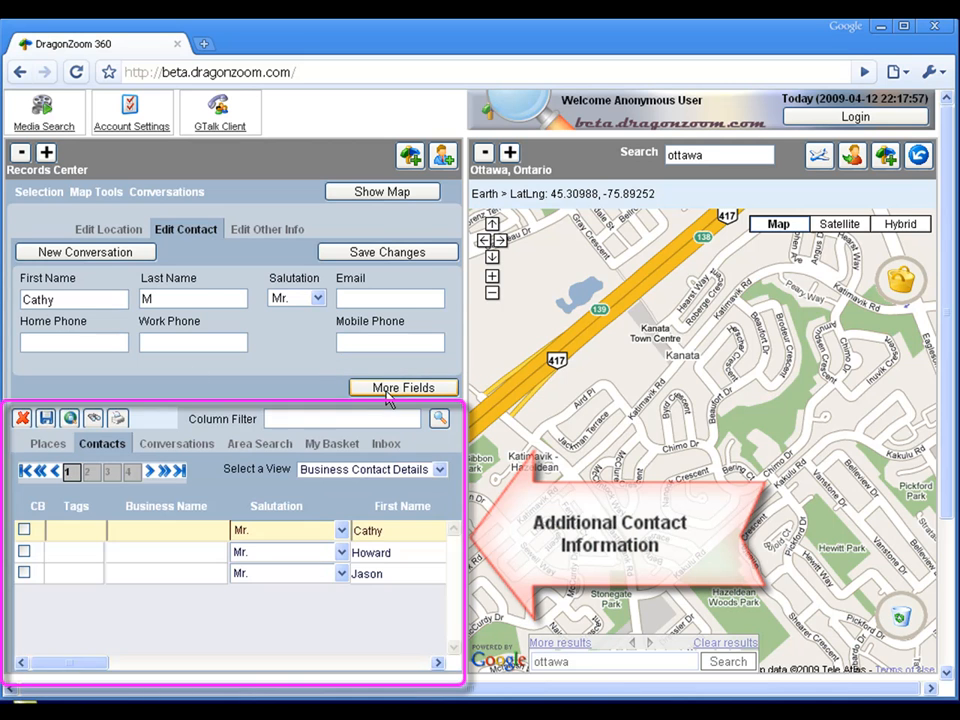
pyautogui.click(108, 228)
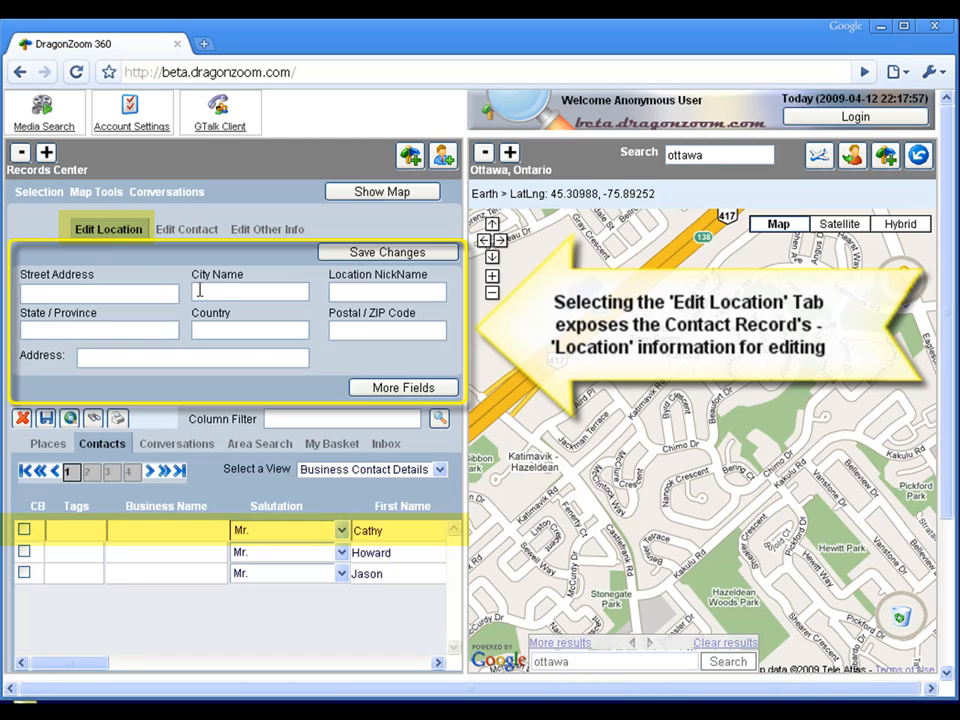
pyautogui.moveTo(392, 364)
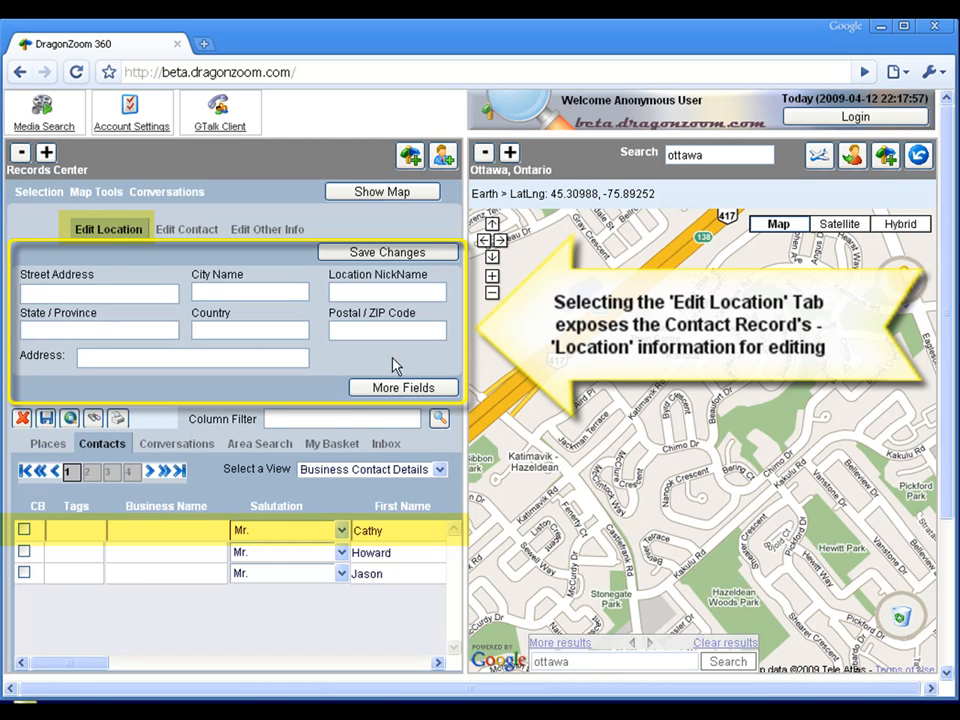
pyautogui.click(404, 388)
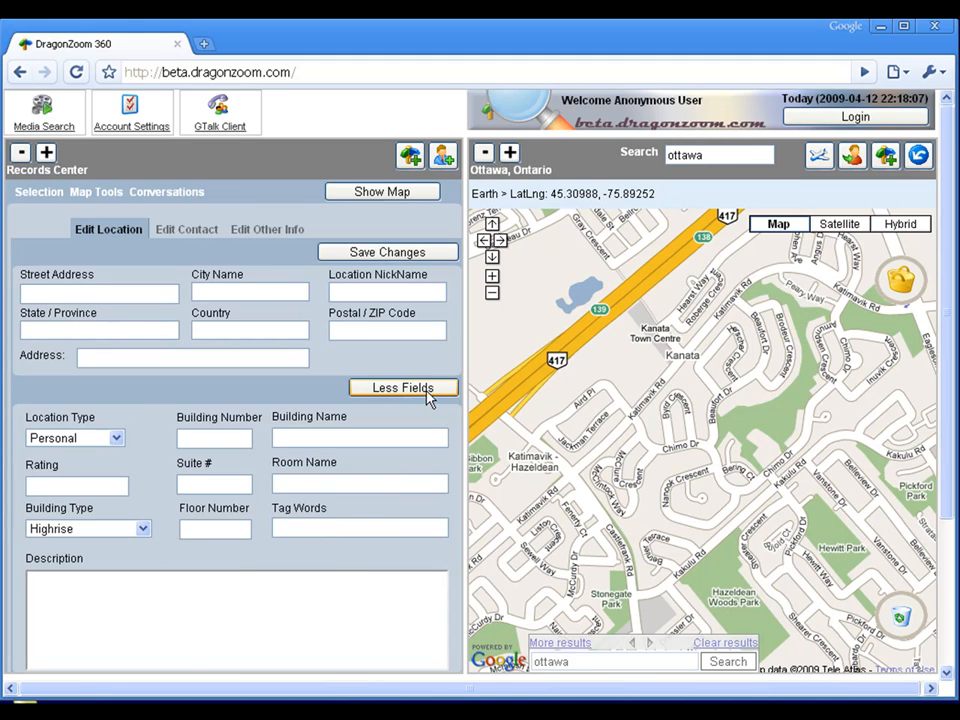
pyautogui.click(404, 388)
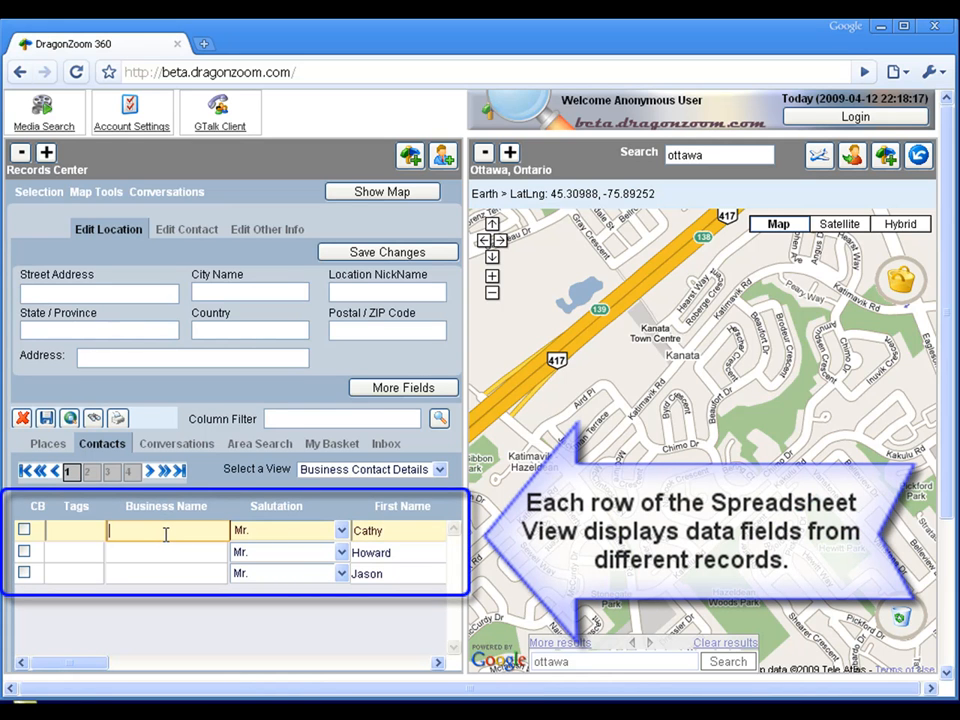
pyautogui.write('Financial Advisor')
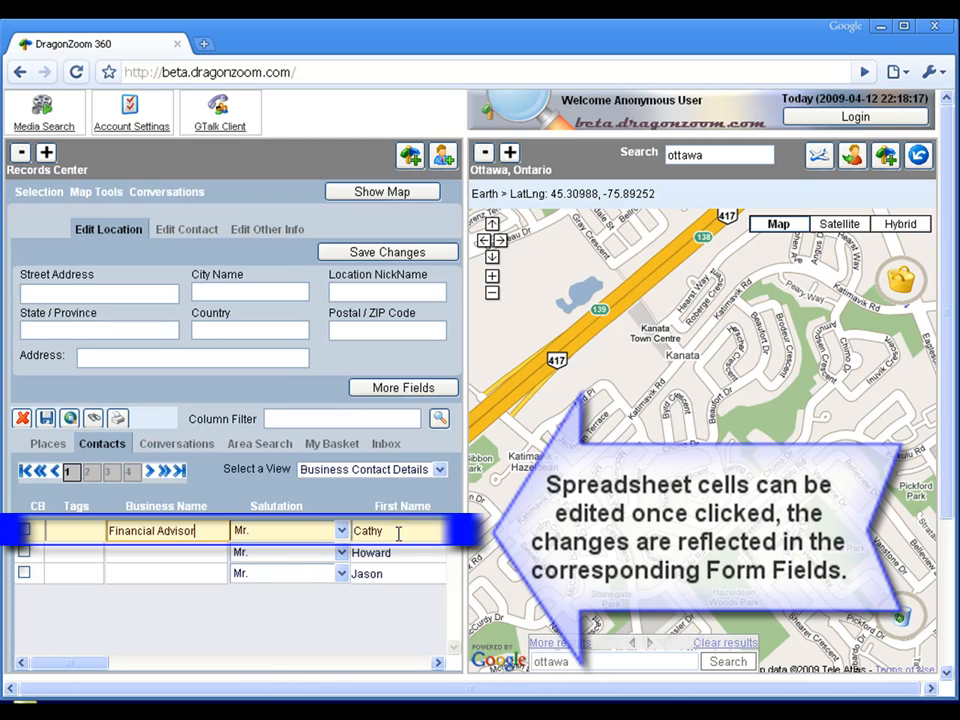
pyautogui.hscroll(3)
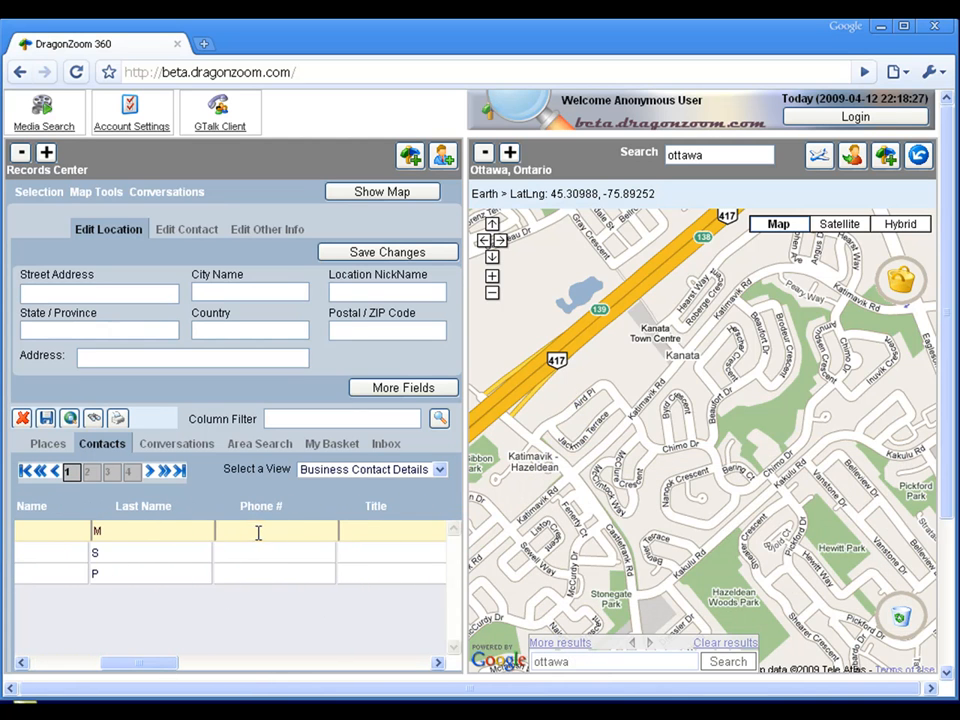
pyautogui.click(276, 532)
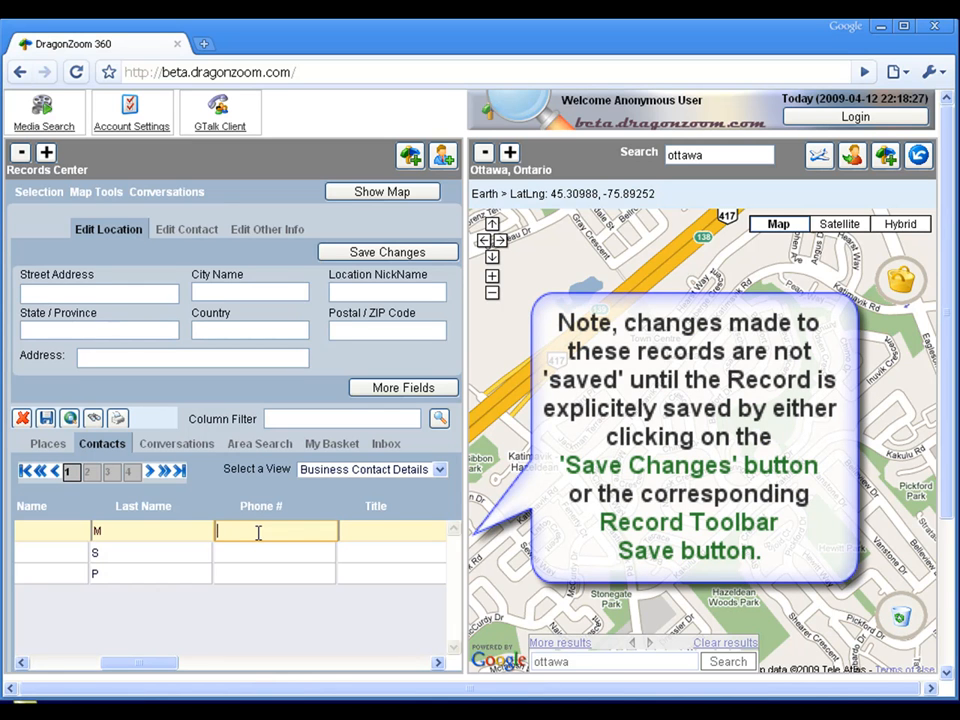
pyautogui.write('613 777')
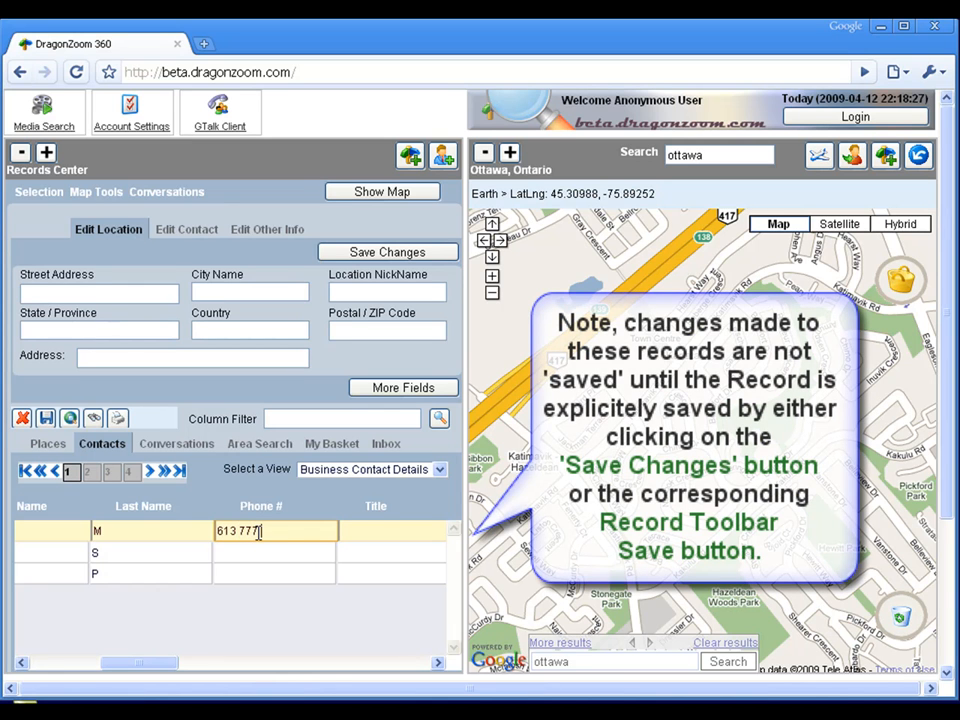
pyautogui.write('8888')
pyautogui.write('Cathy')
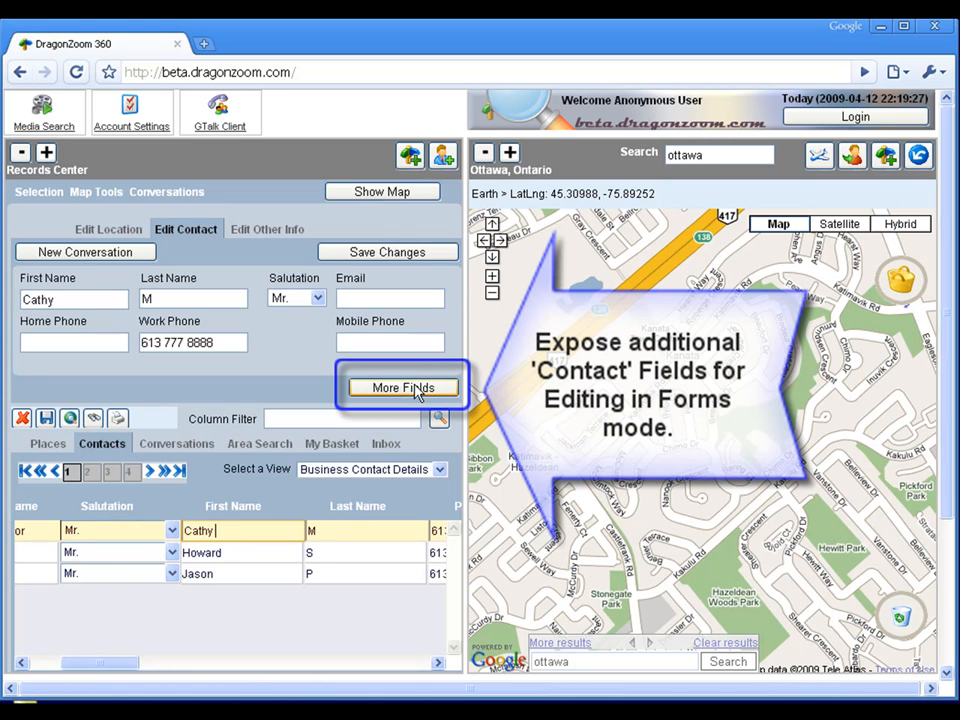
# Step: Enter the title Senior Financial Advisor in the extra fields, then load another contact
pyautogui.click(402, 388)
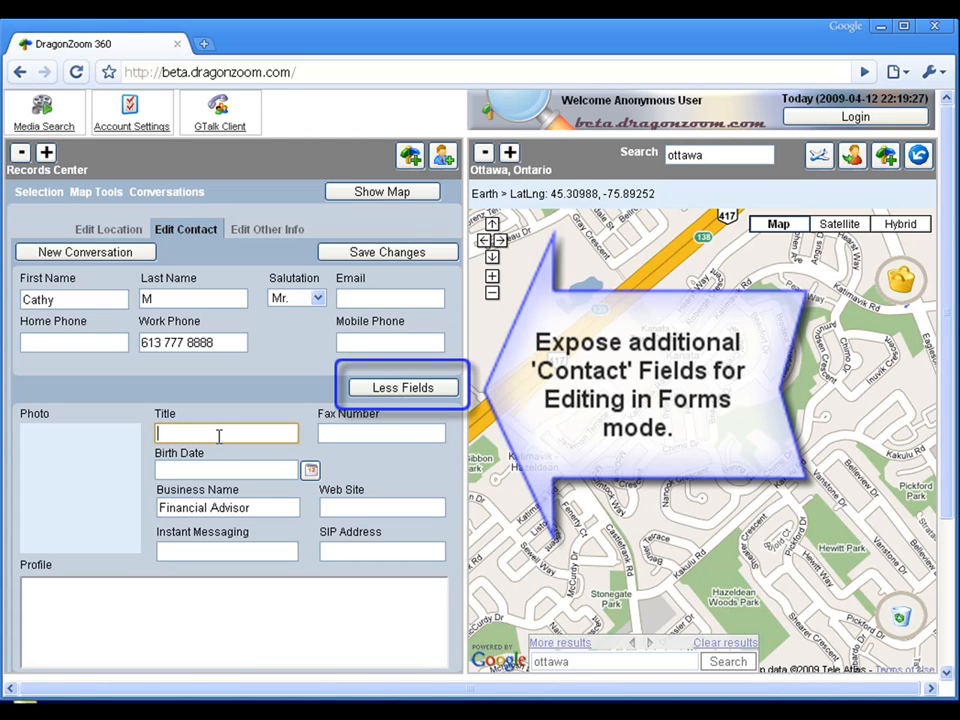
pyautogui.write('Senior Financial Advisor')
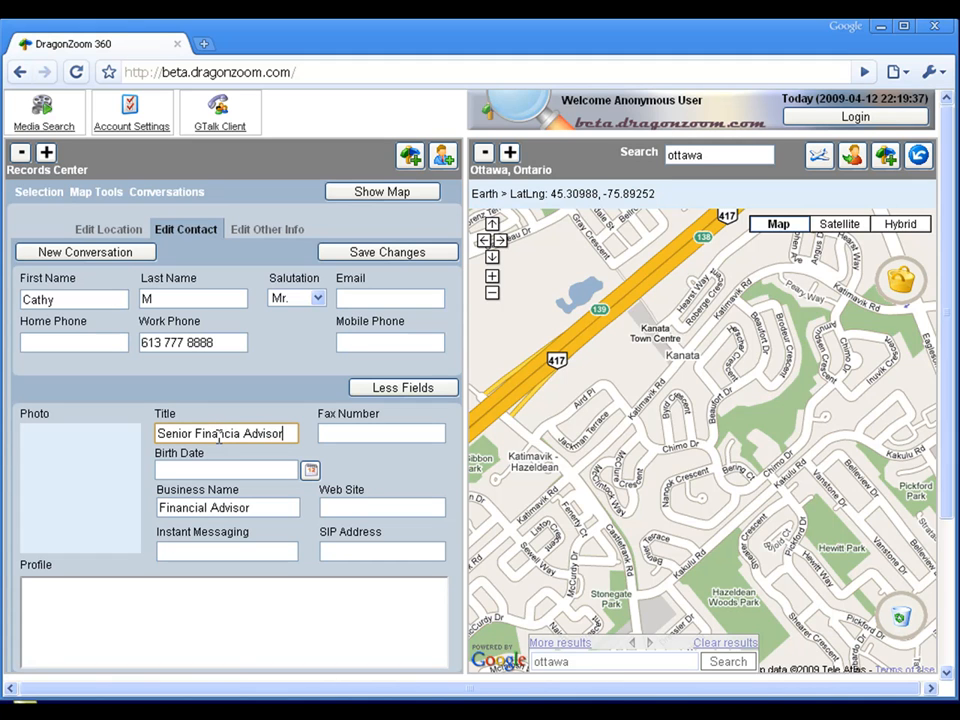
pyautogui.click(404, 388)
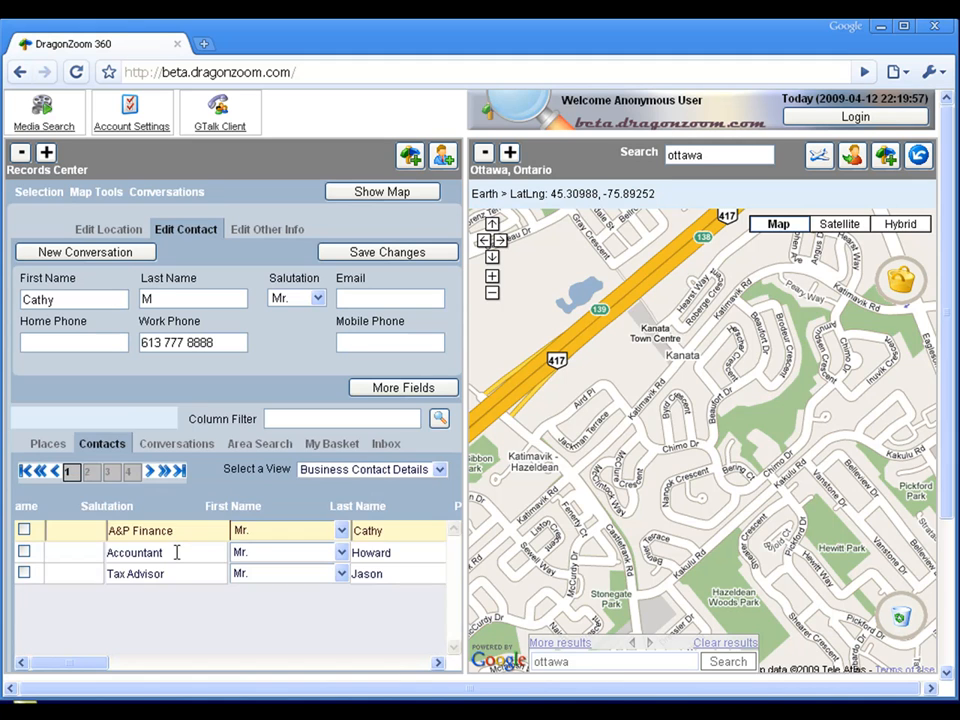
pyautogui.click(134, 552)
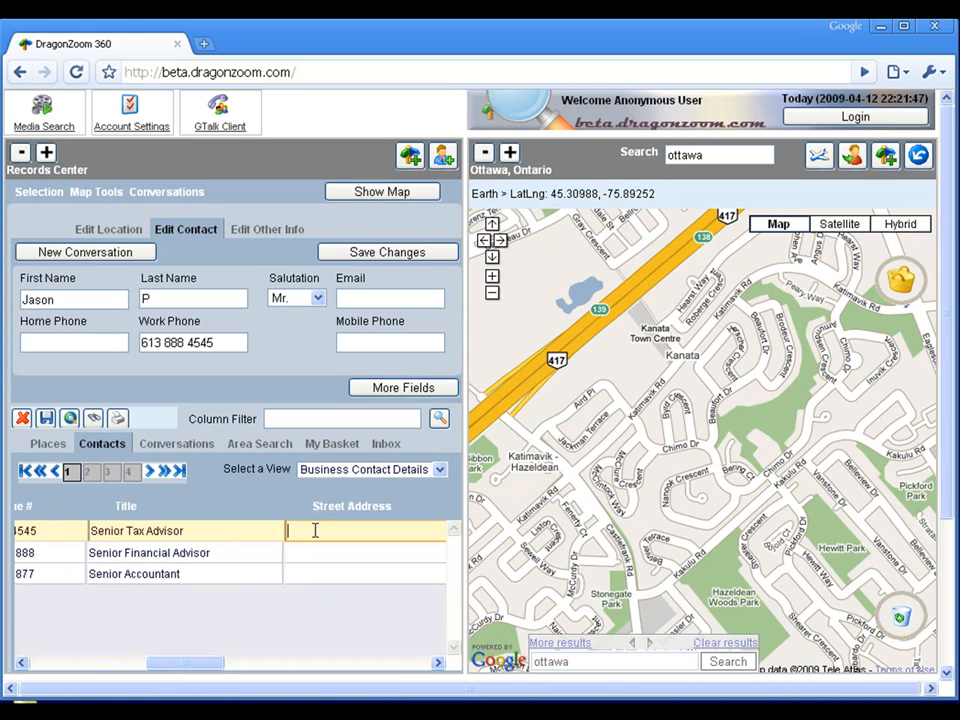
pyautogui.write('12 haywood crescent')
pyautogui.write('ottawa')
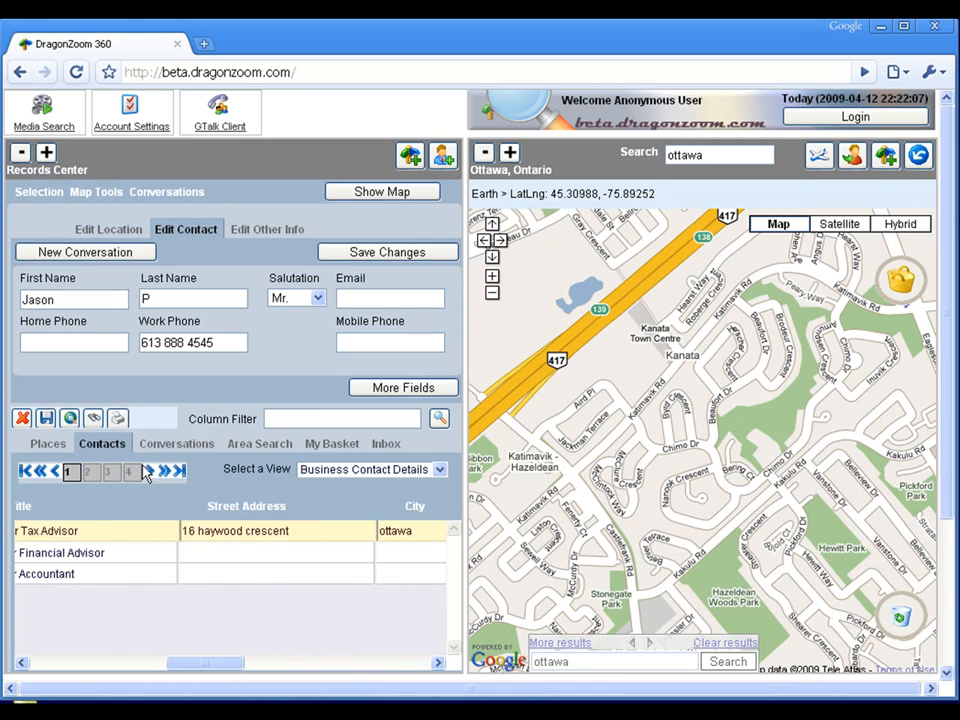
pyautogui.click(62, 552)
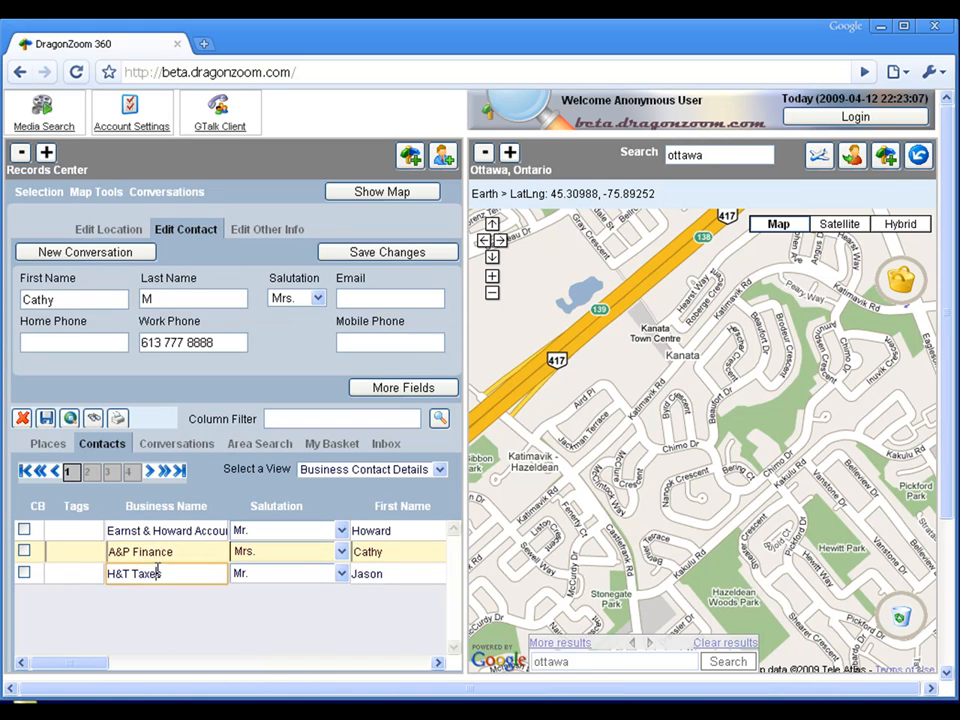
# Step: Review the H&T Taxes contact's combined address on the location form, then return to contact details
pyautogui.click(108, 228)
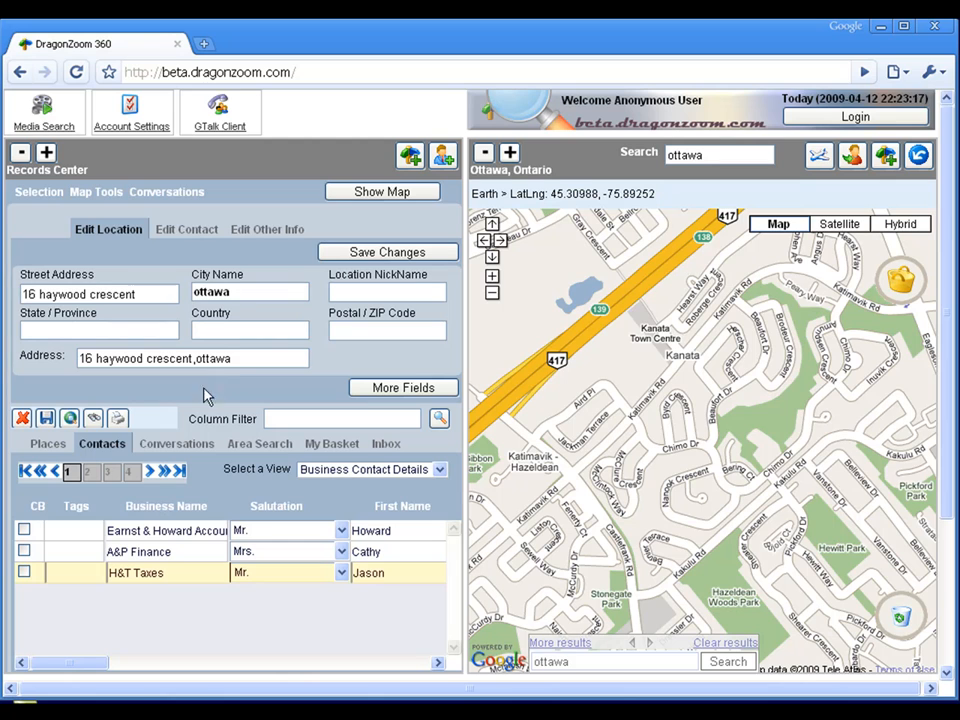
pyautogui.moveTo(92, 418)
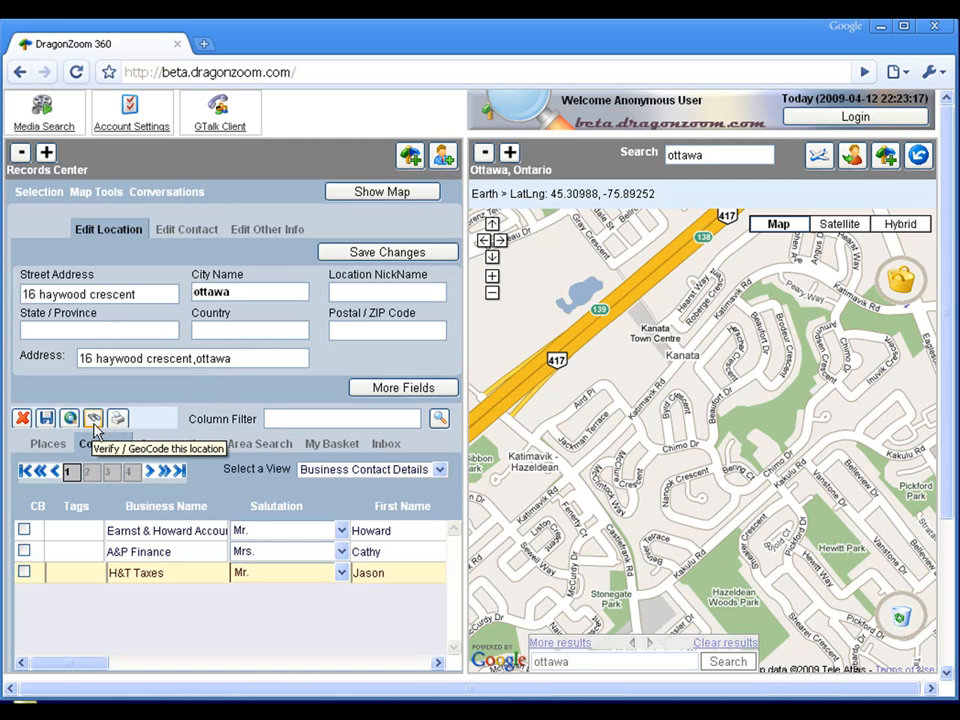
pyautogui.click(184, 228)
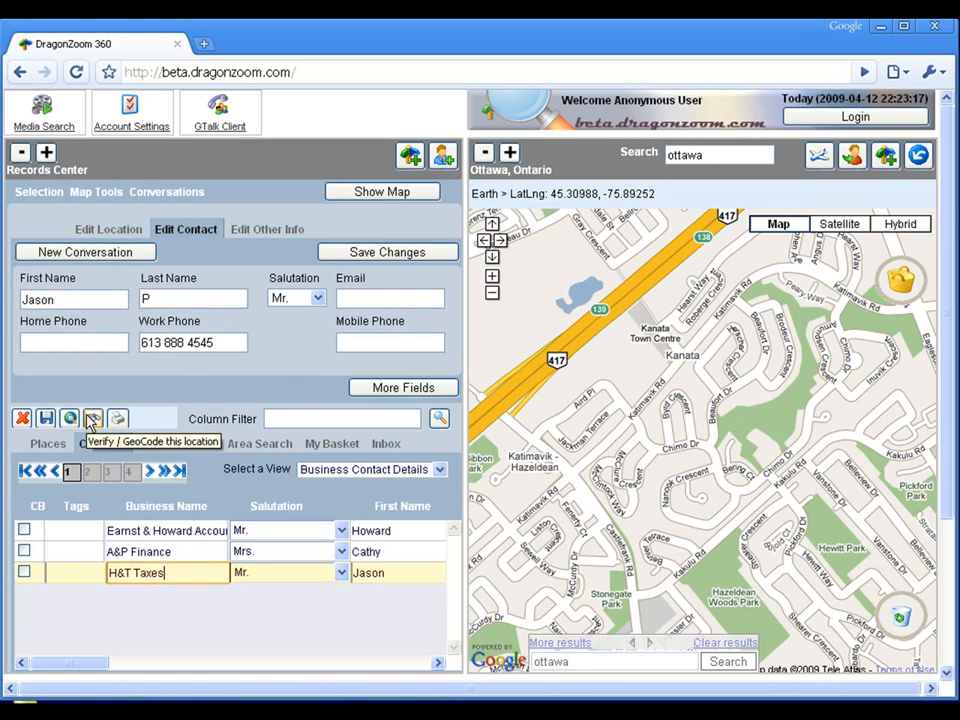
# Step: Geocode the addresses of H&T Taxes, Earnst & Howard and A&P Finance in turn
pyautogui.click(92, 418)
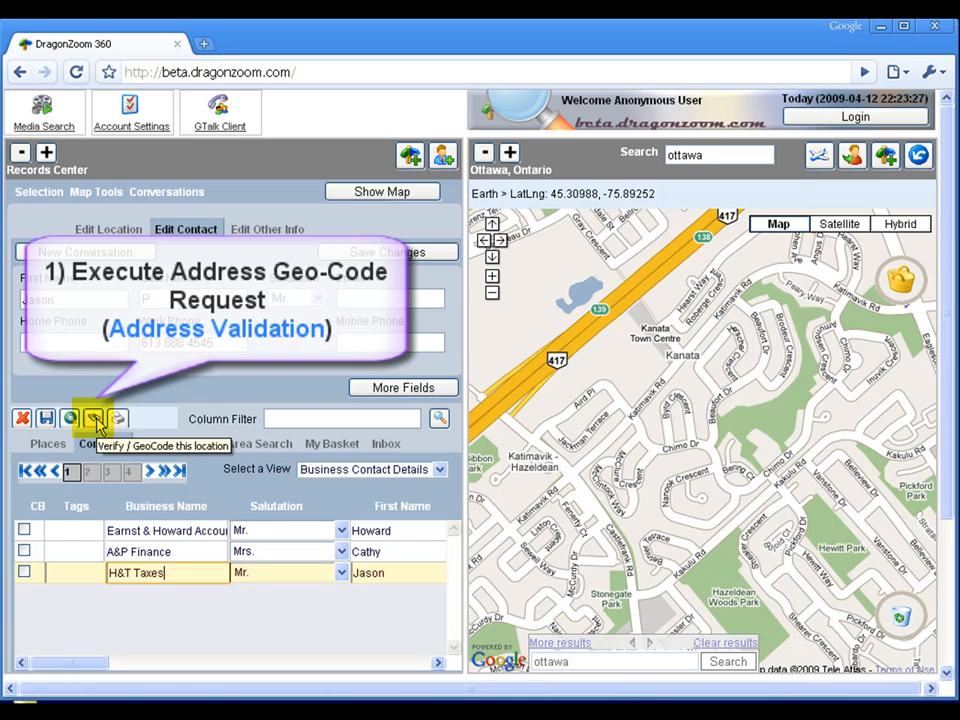
pyautogui.click(92, 418)
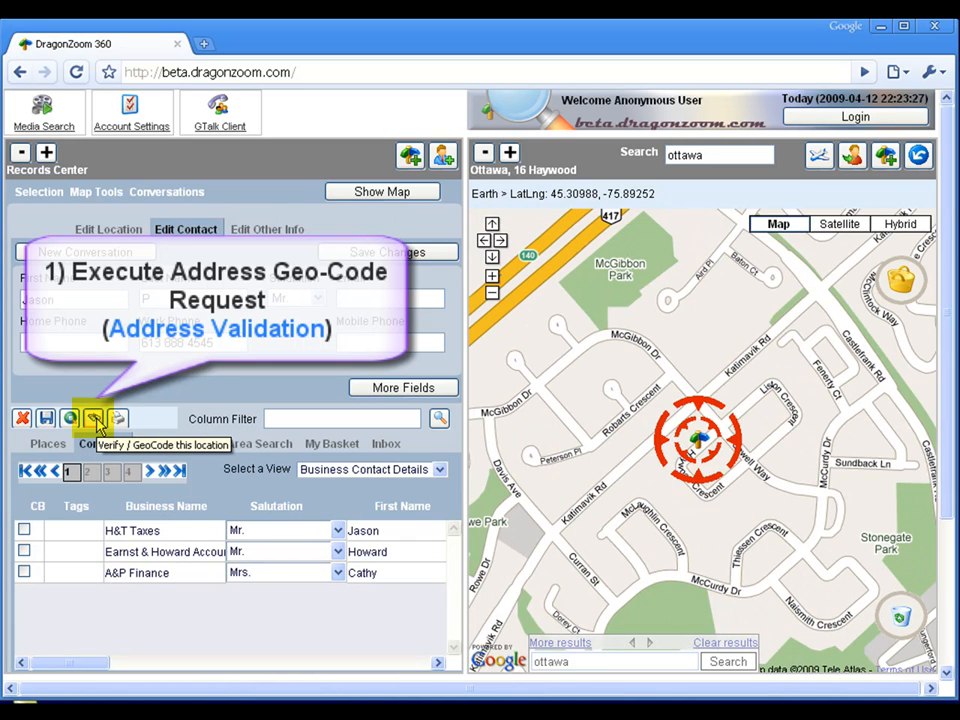
pyautogui.click(92, 418)
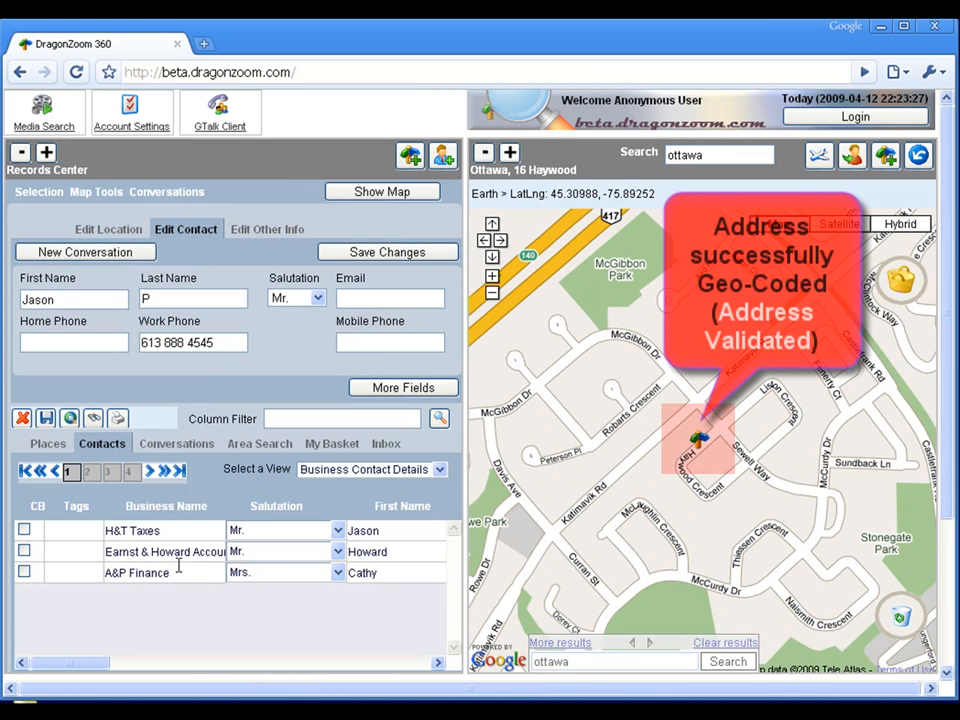
pyautogui.click(166, 552)
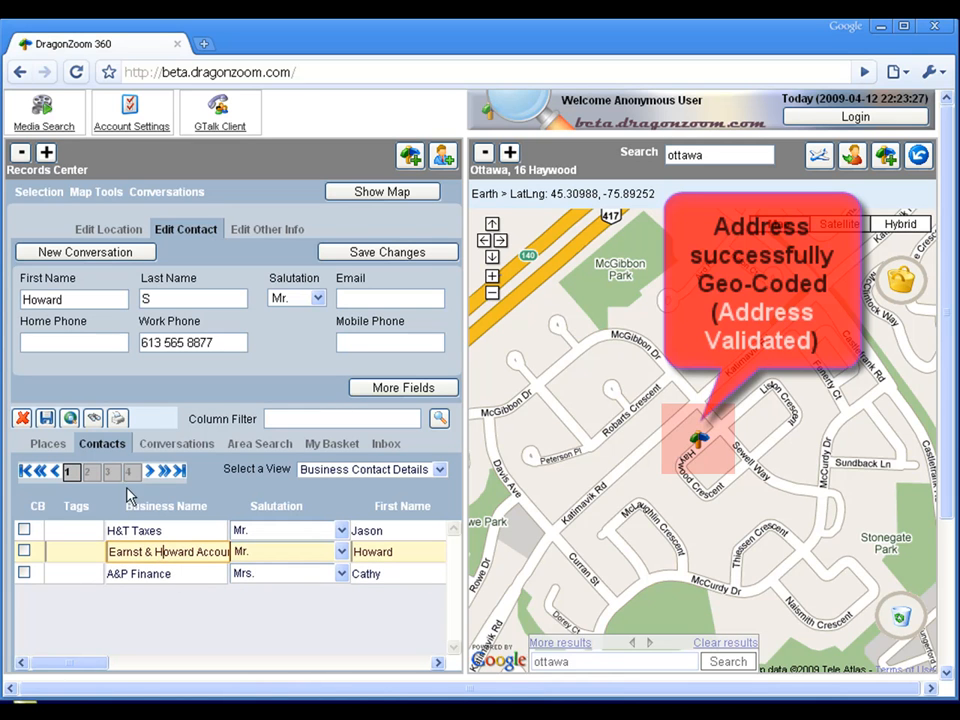
pyautogui.click(92, 418)
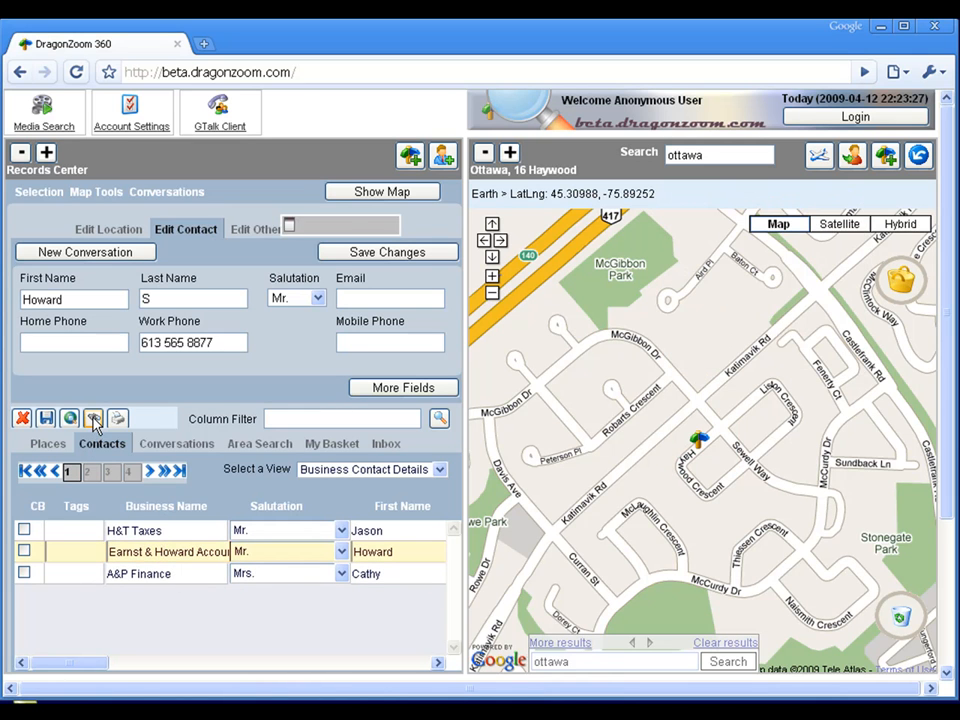
pyautogui.click(92, 418)
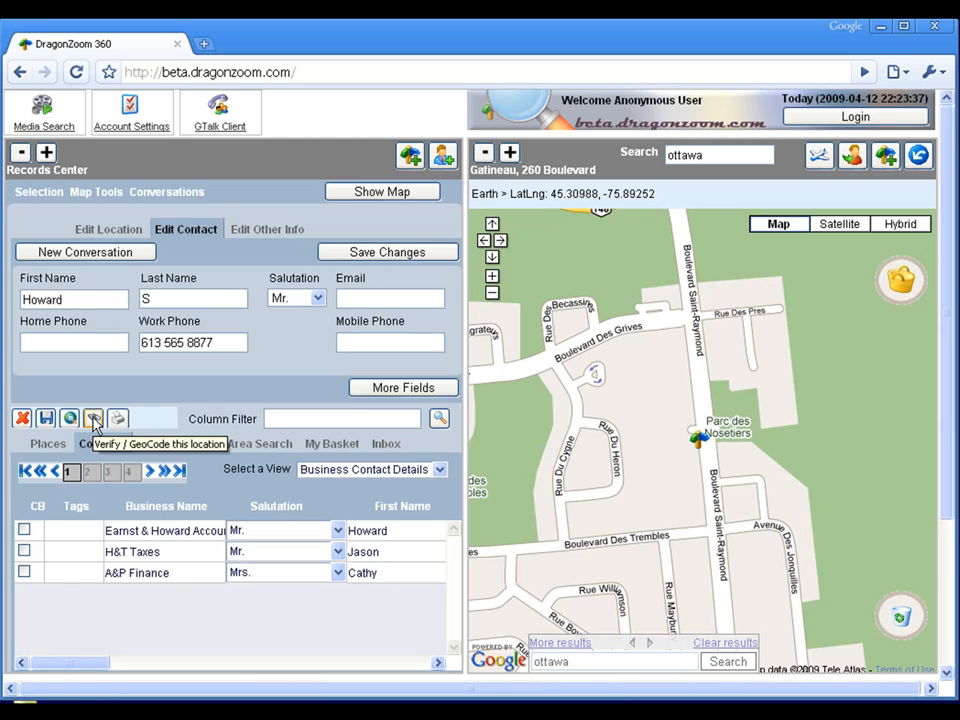
pyautogui.click(92, 418)
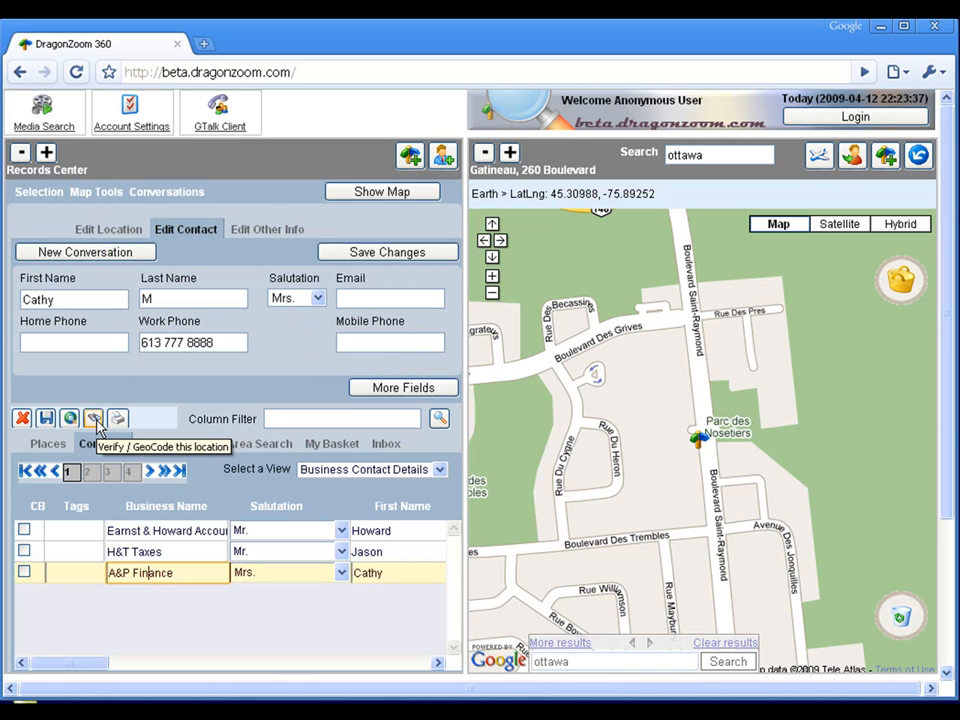
pyautogui.click(92, 418)
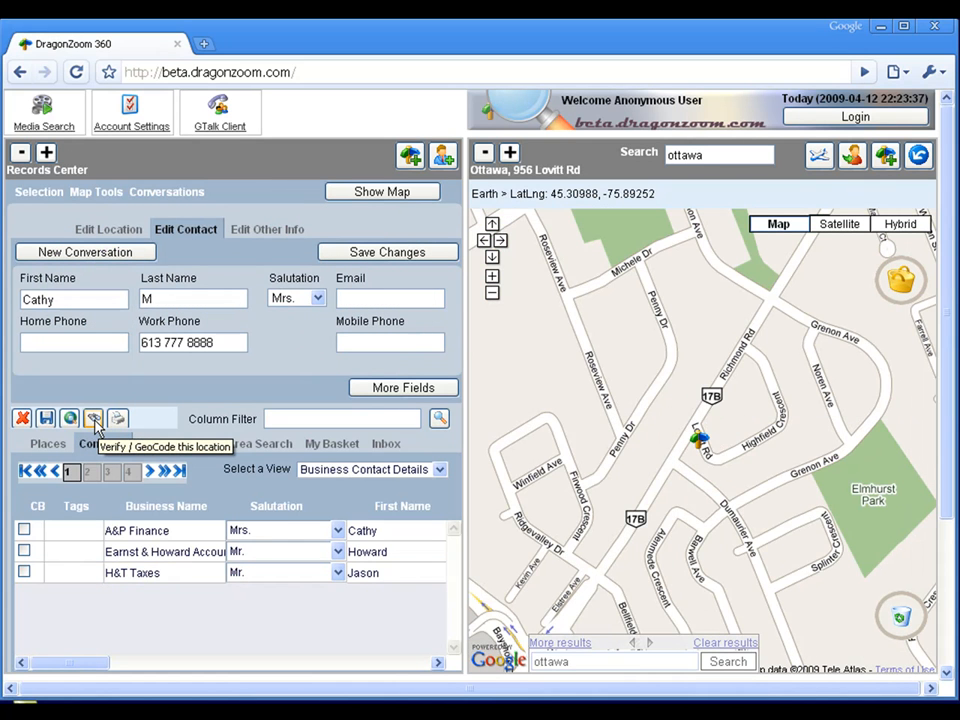
pyautogui.moveTo(128, 504)
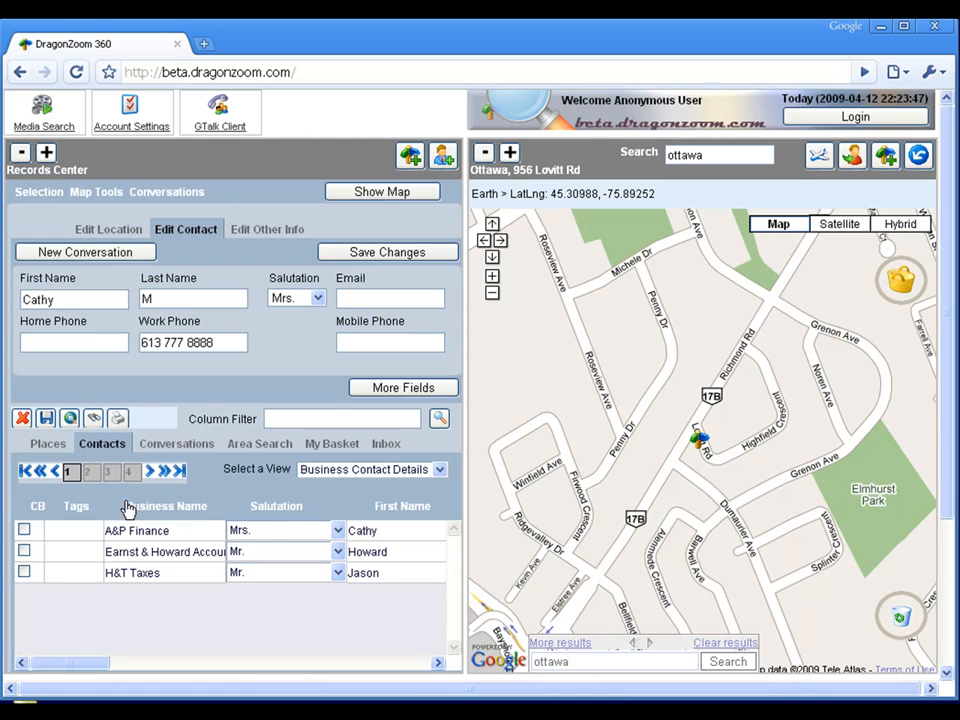
# Step: Mark all three geocoded contacts as selected via the Selection menu's Select All
pyautogui.click(164, 552)
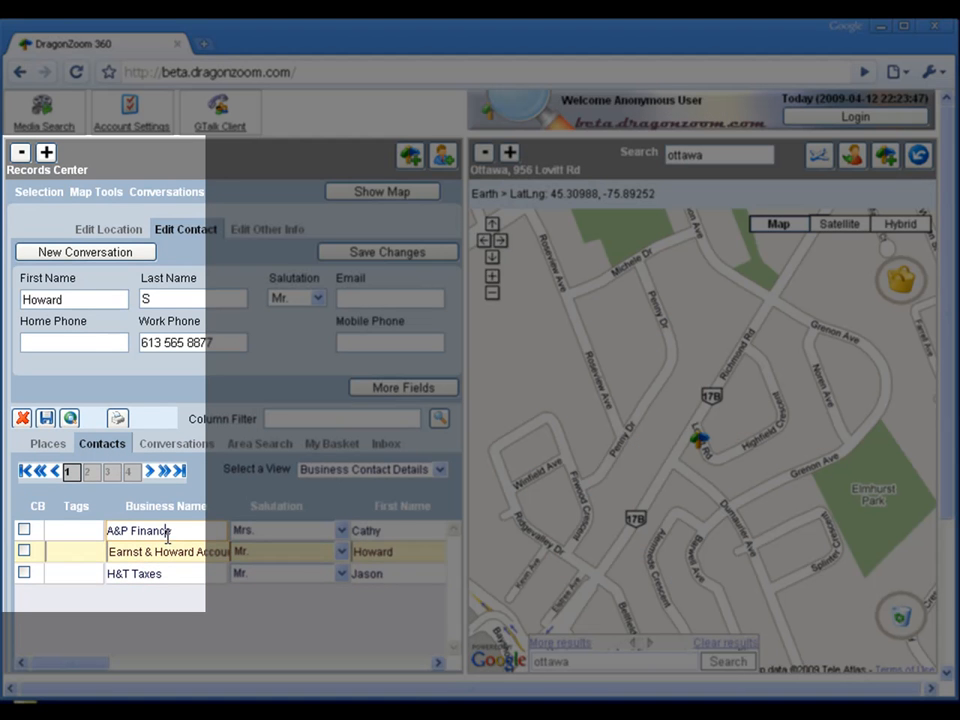
pyautogui.click(40, 192)
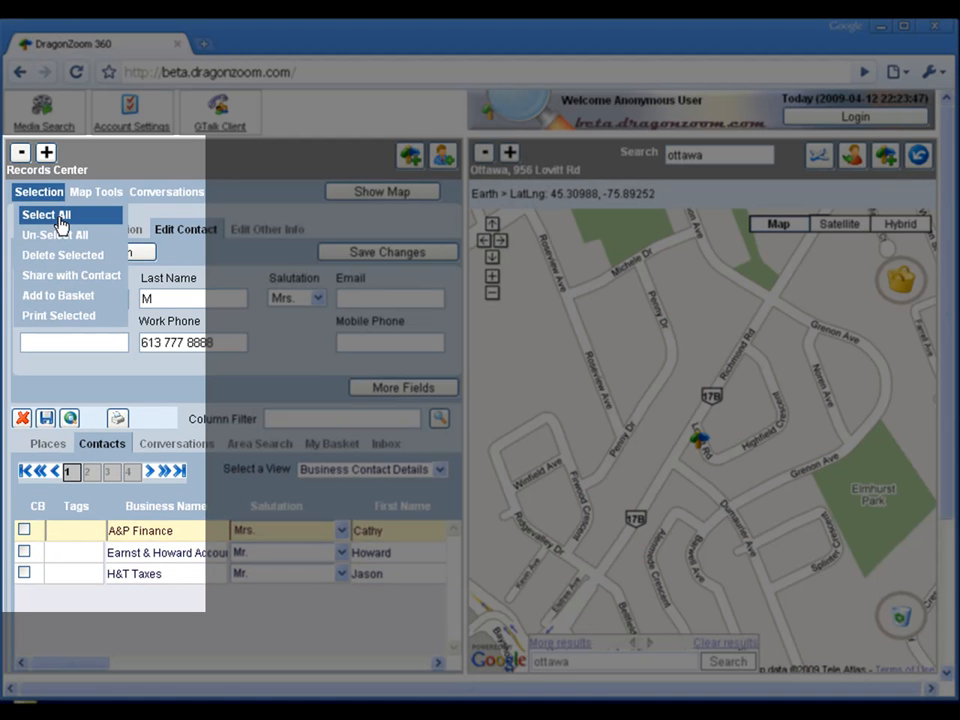
pyautogui.click(46, 216)
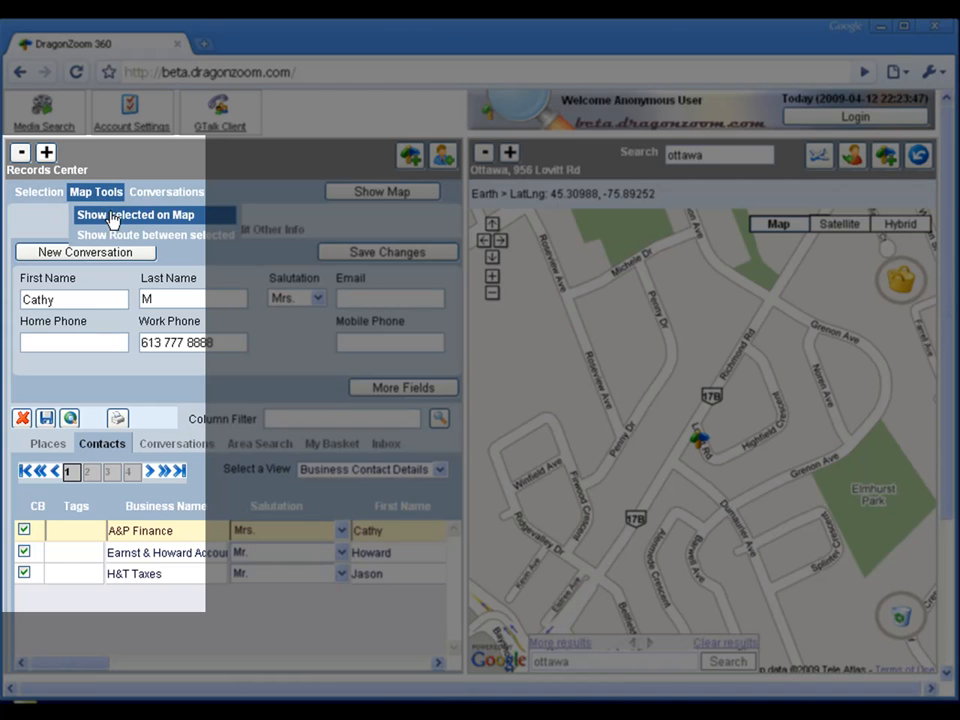